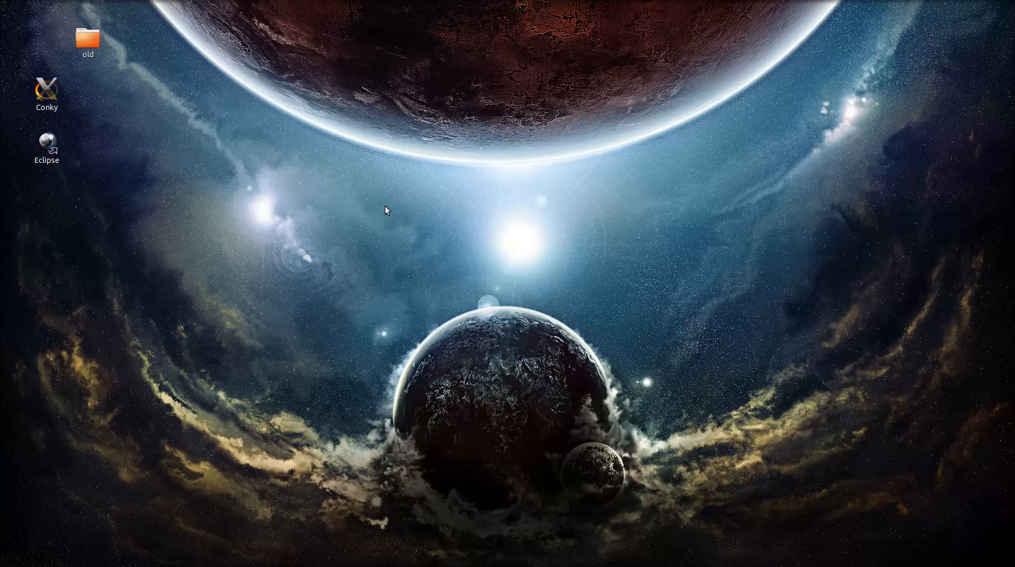
mouse_move(392, 181)
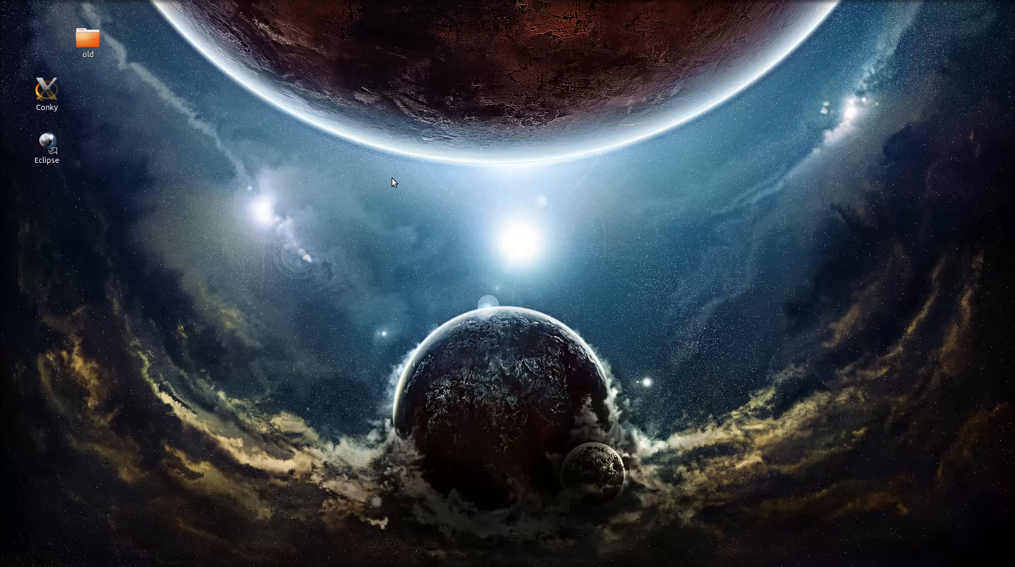
mouse_move(395, 185)
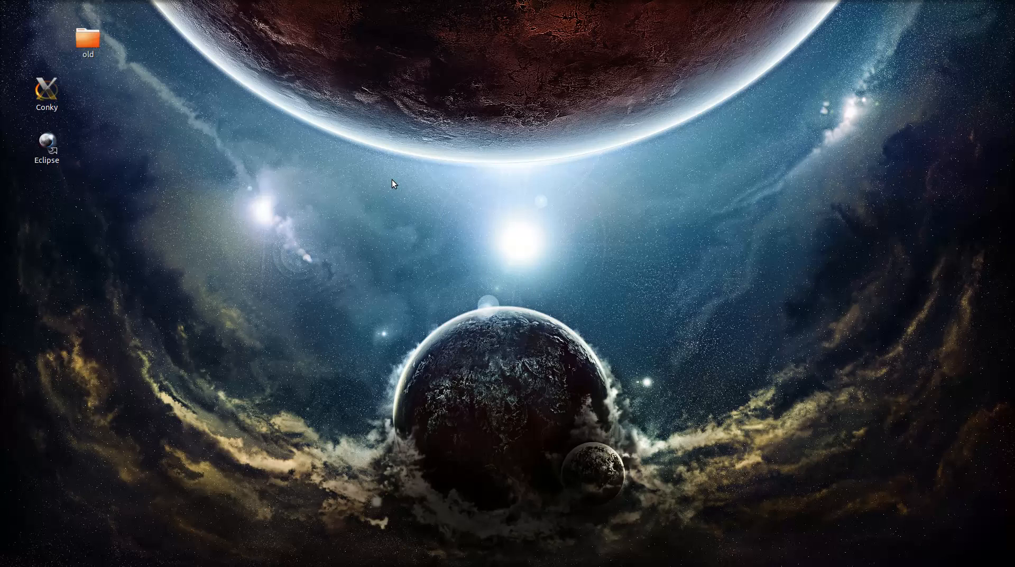
mouse_move(225, 89)
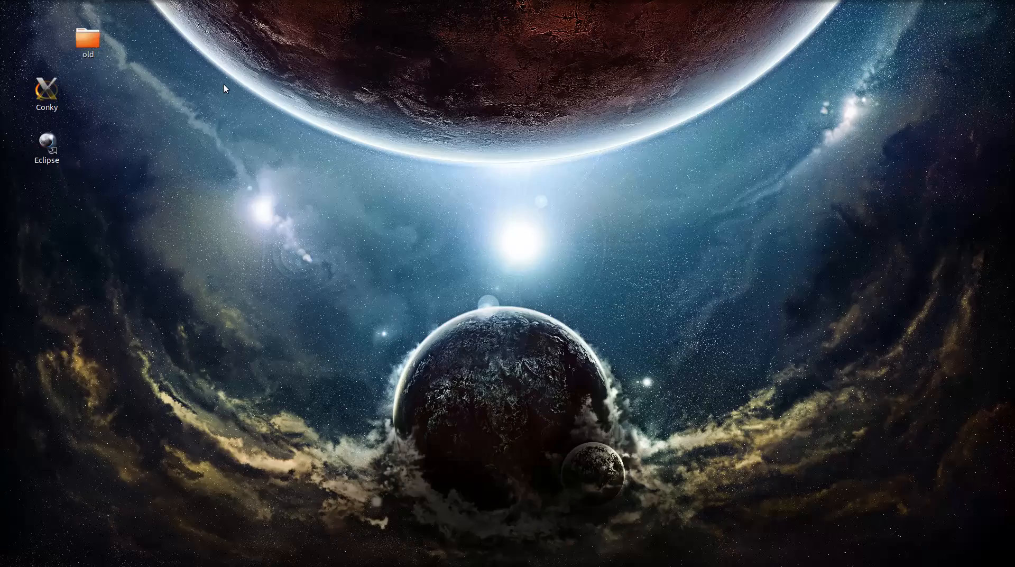
- Launch Advanced Settings by searching 'gnom', review its Theme settings, then return to Activities
left_click(25, 5)
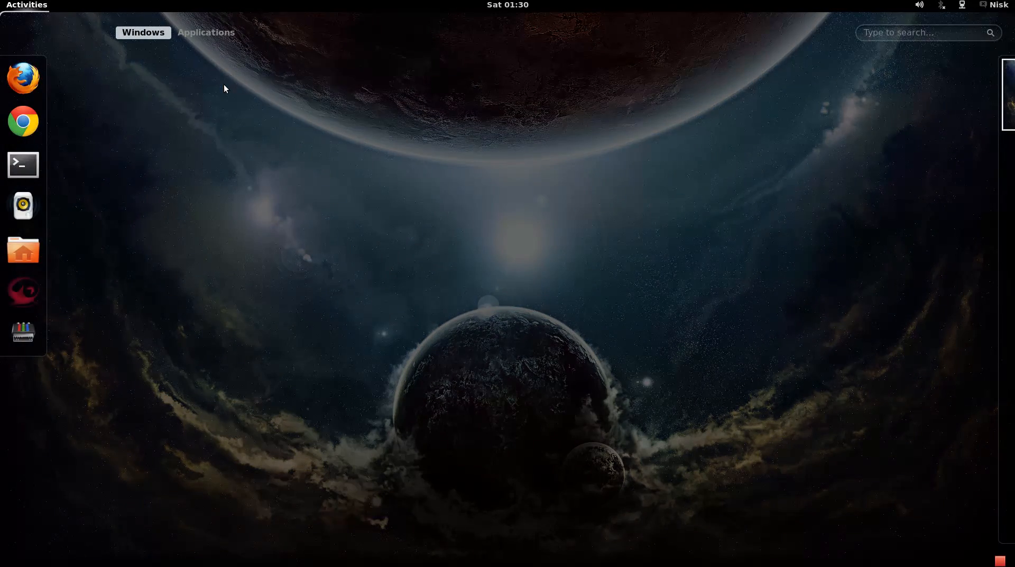
type("gnom")
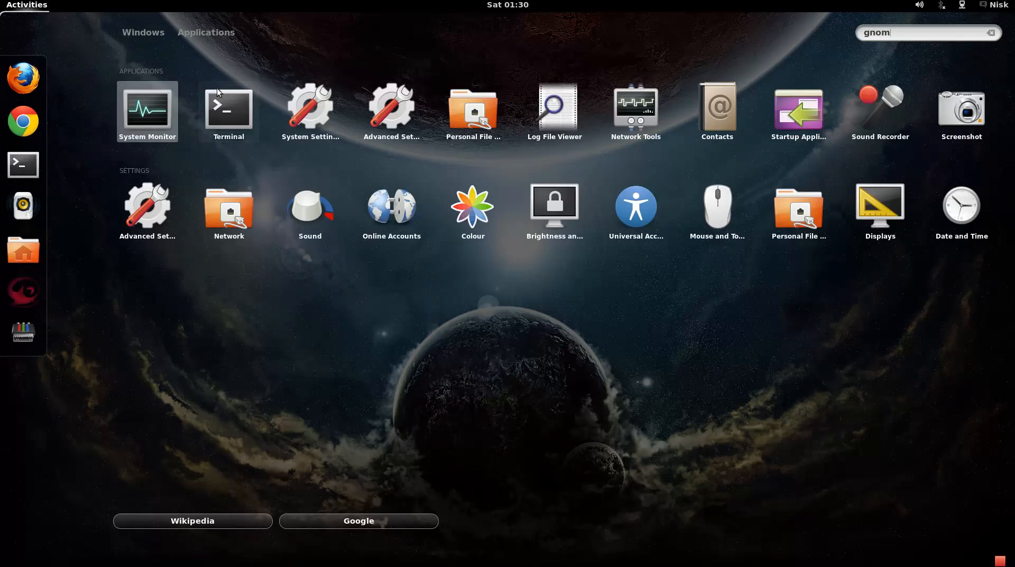
left_click(390, 111)
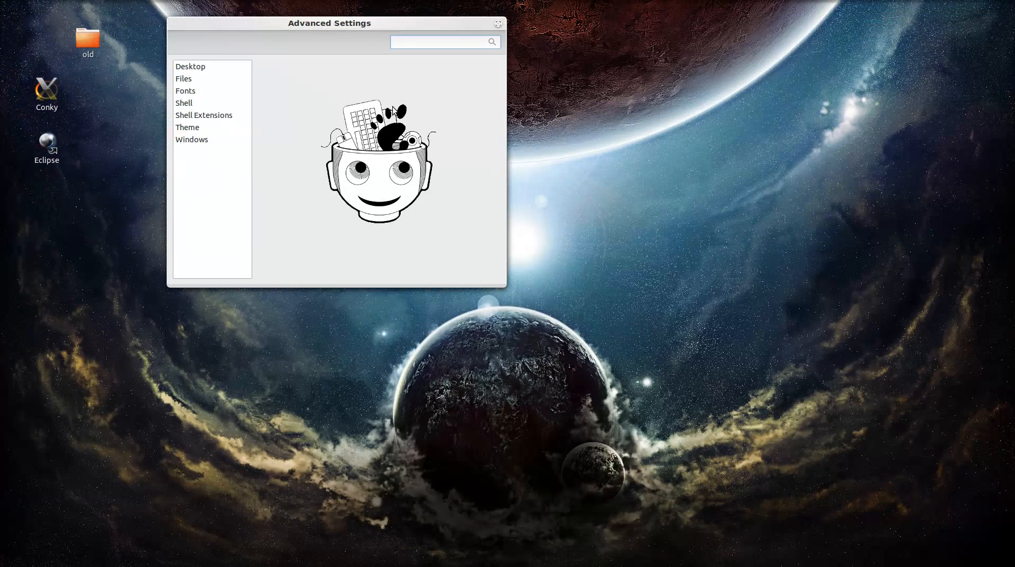
left_click(188, 127)
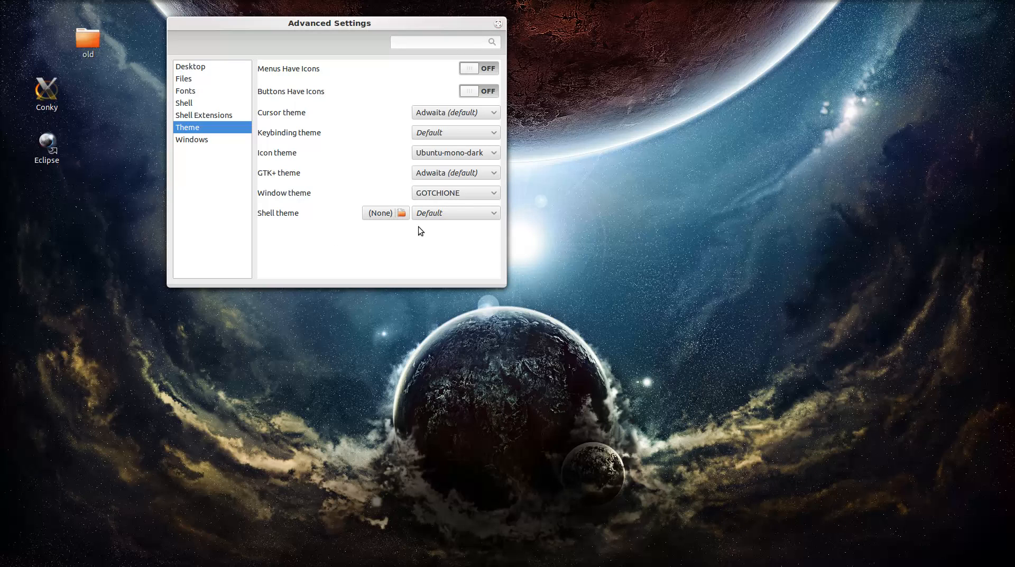
left_click(497, 23)
type("ter")
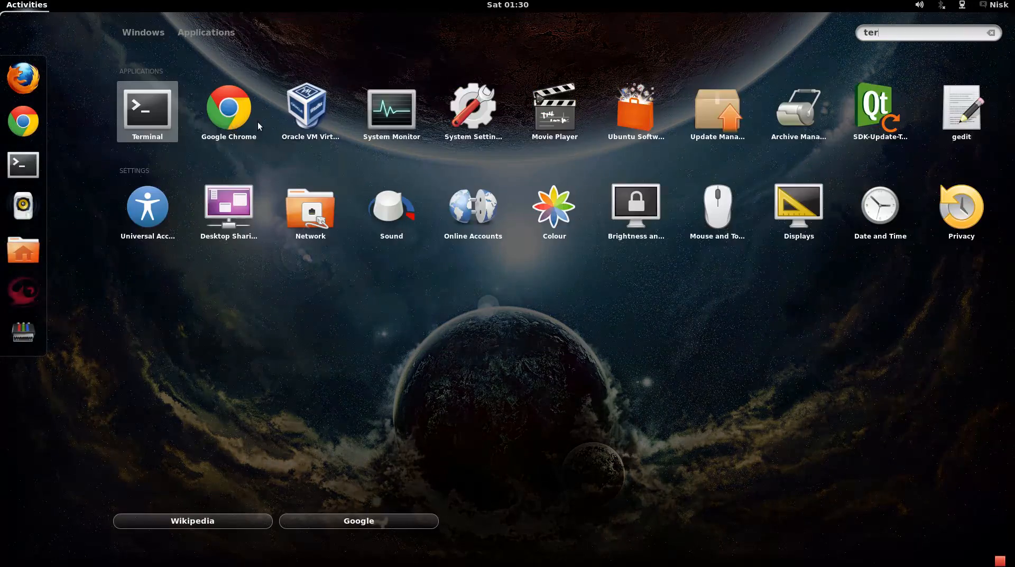
- Launch Terminal and draft 'sudo add-apt-repository ppa:webupd8team/gnome3' without running it, then begin erasing it
left_click(147, 111)
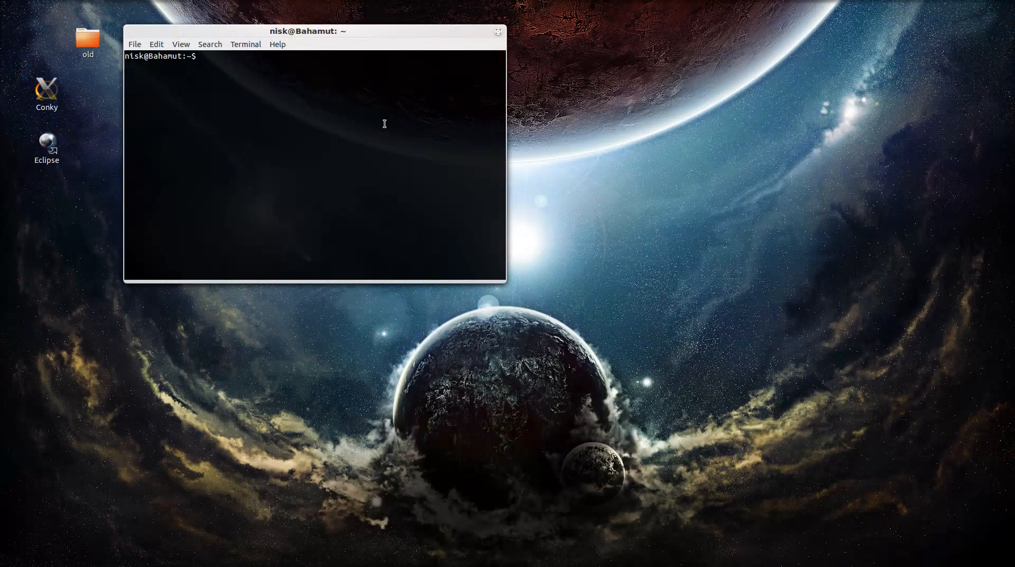
type("sudo add-apt-repository ppa:webupd8team/gnome3")
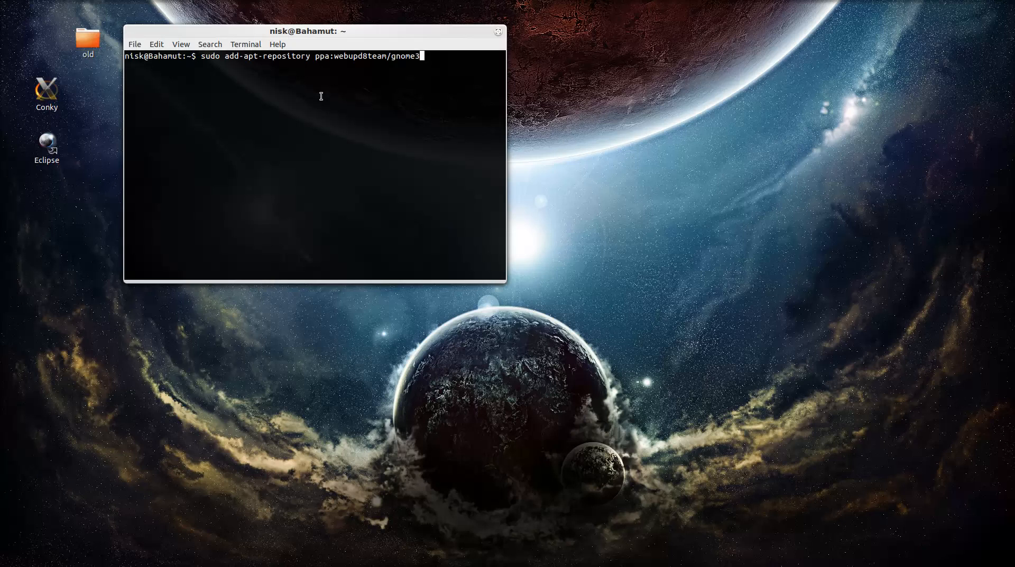
key("BackSpace")
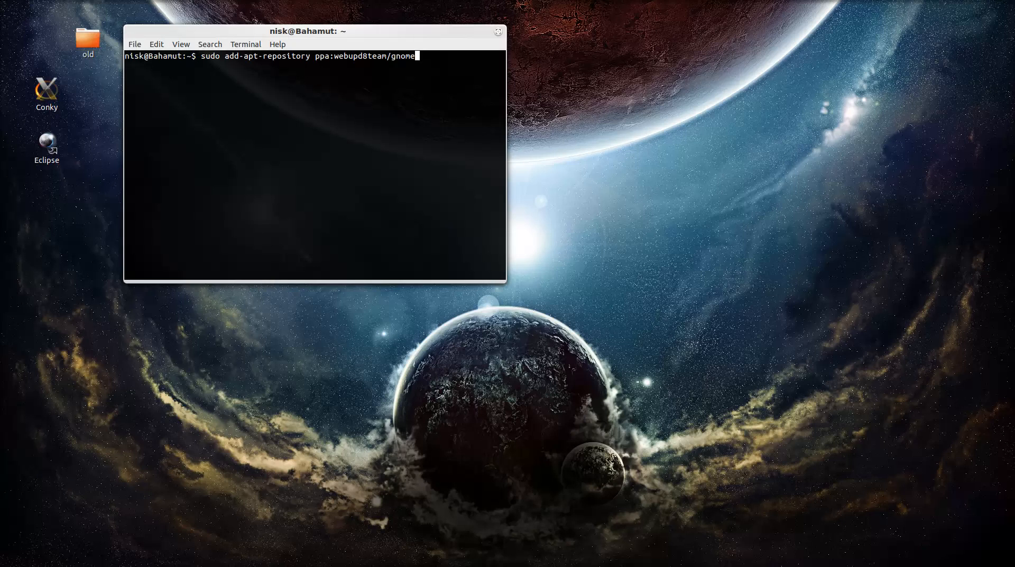
- Run 'sudo apt-get install gnome-shell-extensions-common', which reports it is already the newest version, then clear
type("su")
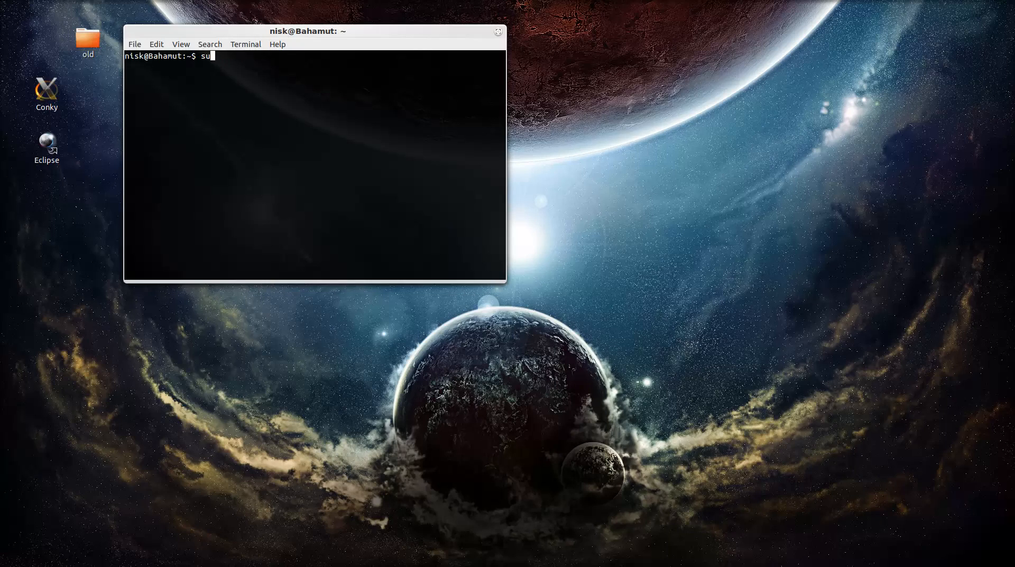
type("do apt-")
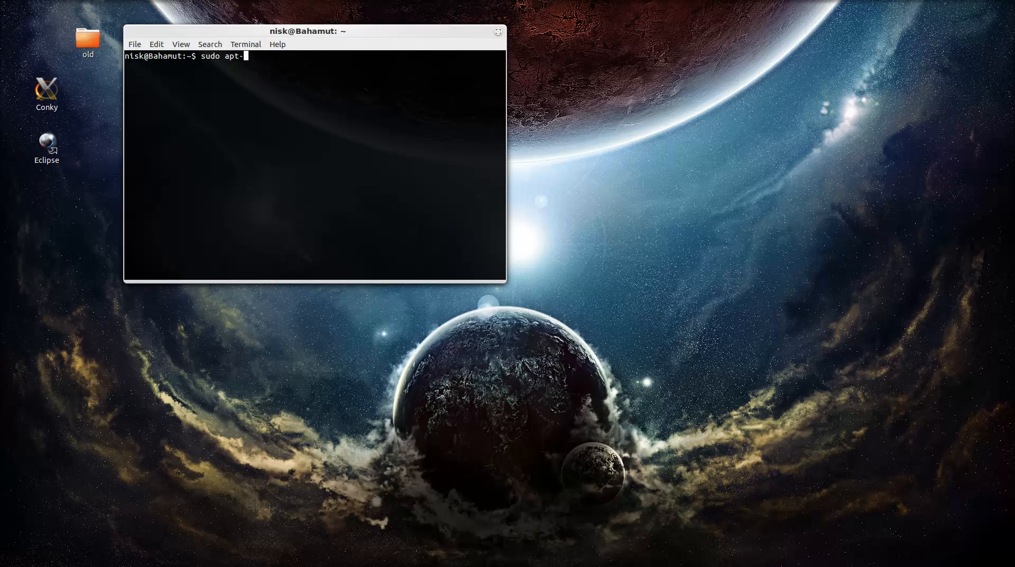
type("get install")
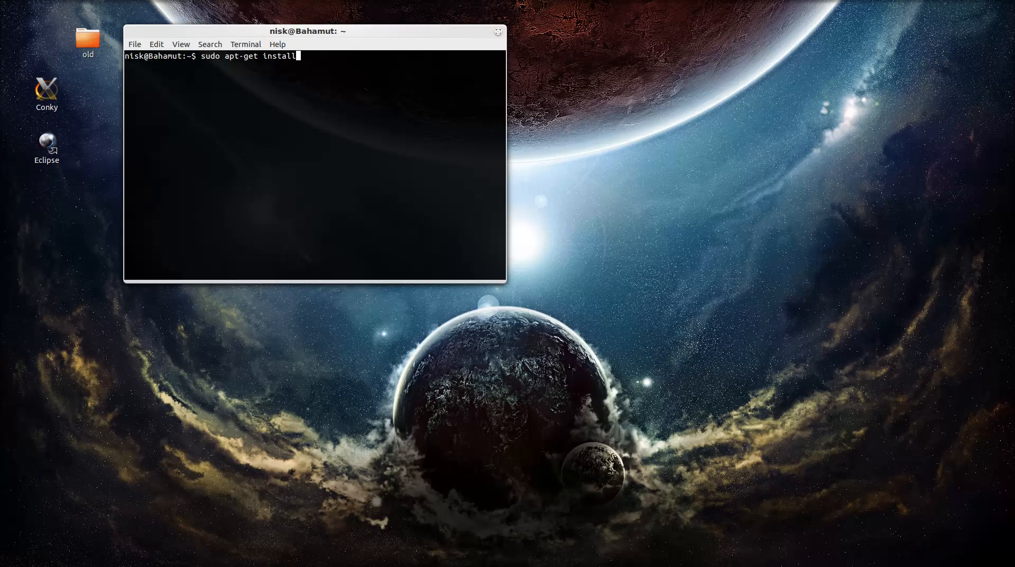
type("gnome-sh")
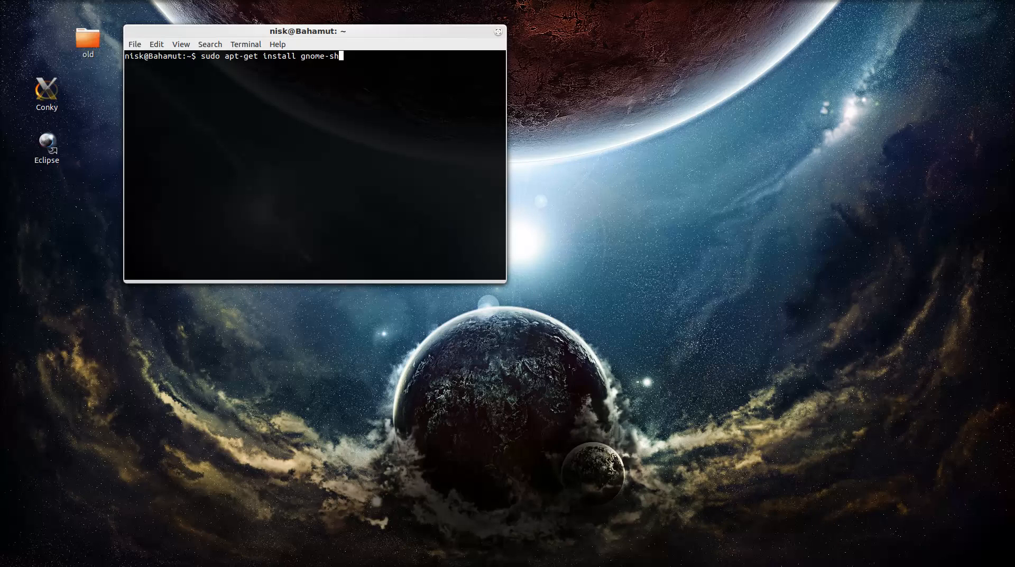
type("ell-ex")
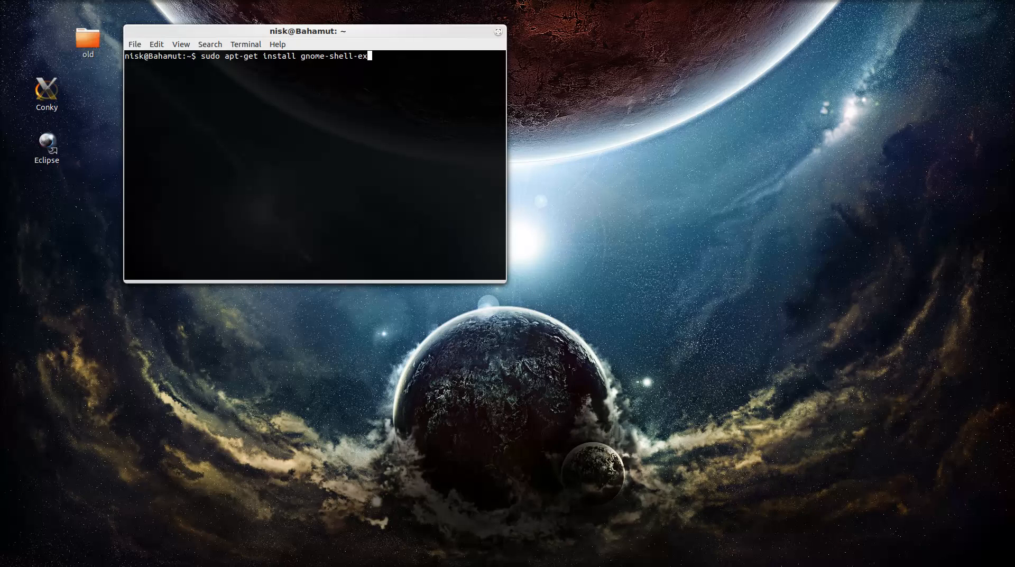
type("tension")
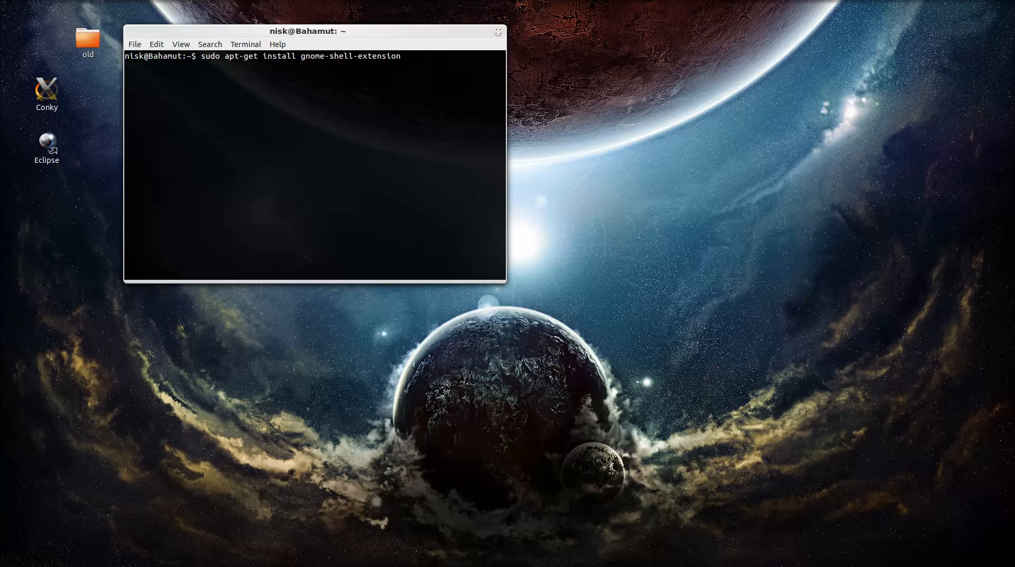
type("s")
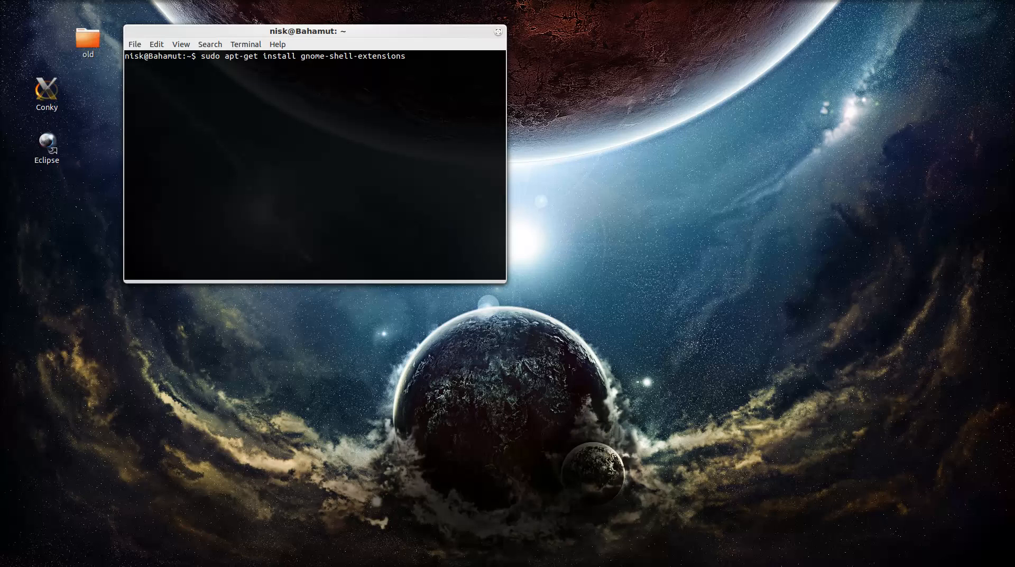
type("-c")
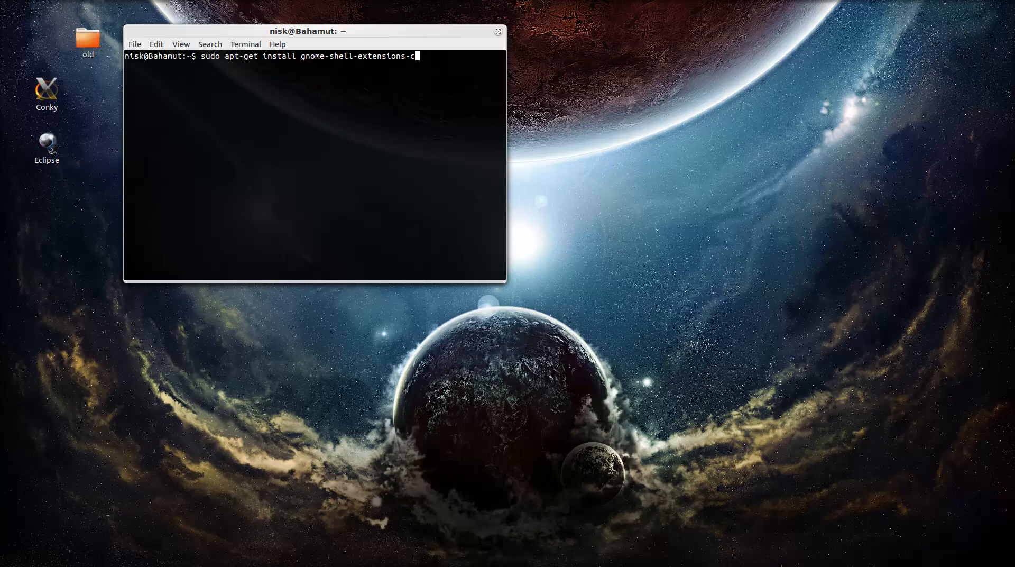
key("Return")
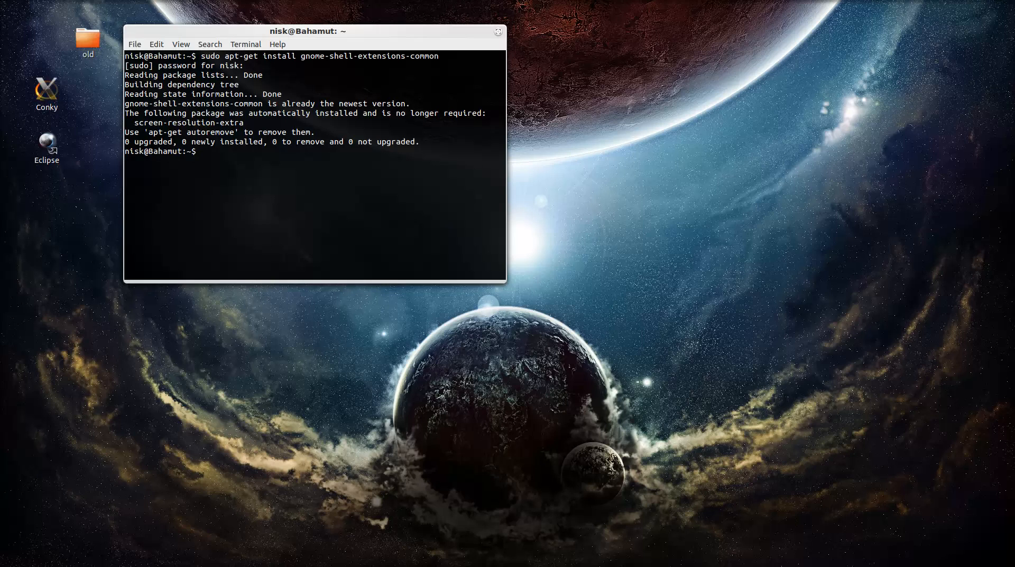
type("clear")
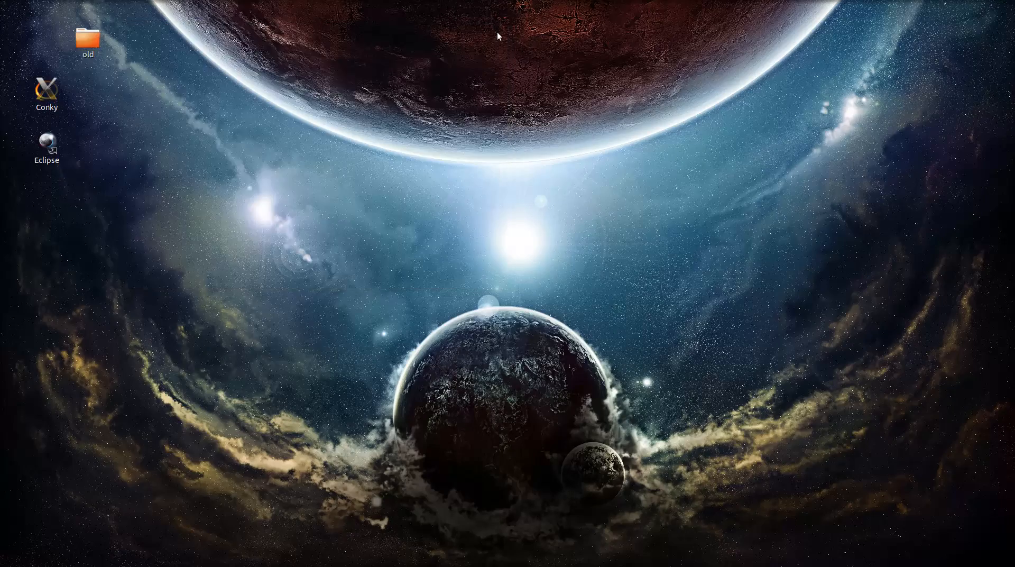
- Return to the Activities overview showing the full application grid
left_click(26, 5)
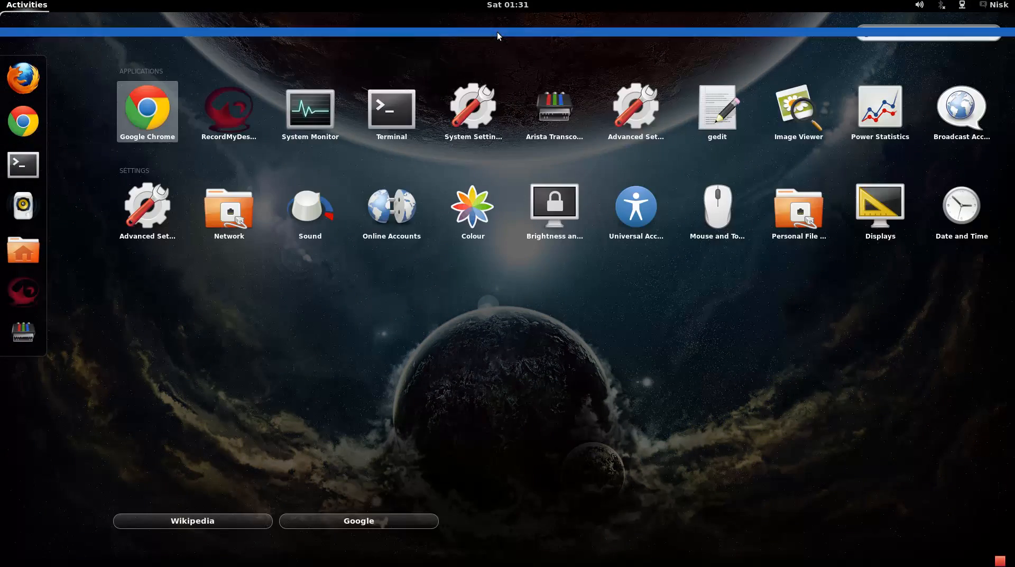